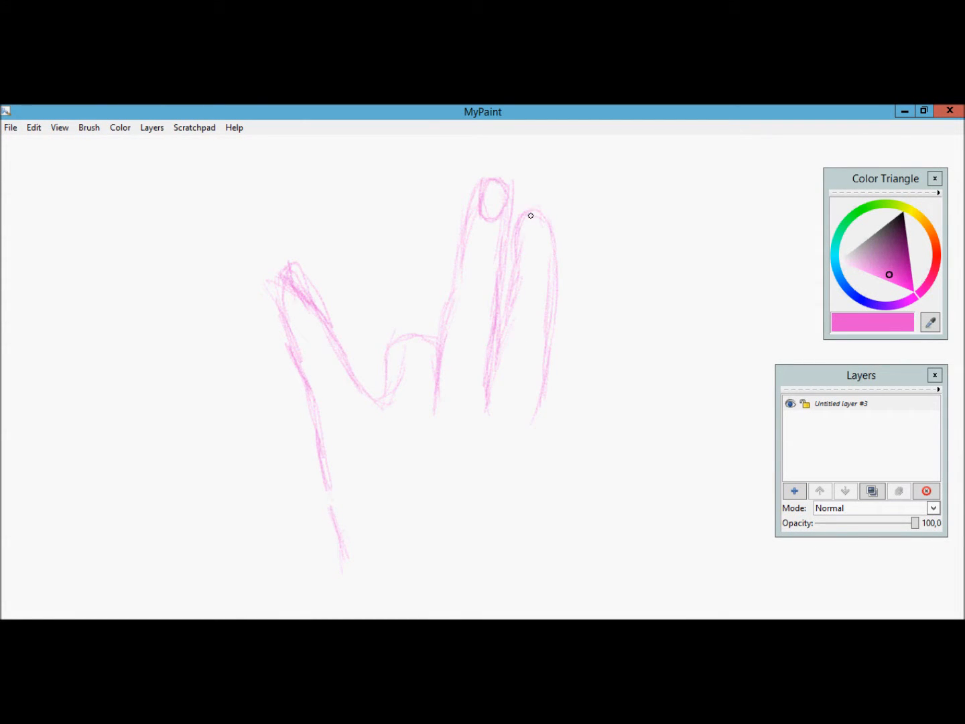
Step: Block in the sketched hand with solid teal paint on a new layer over the pink sketch
{"action": "left_click_drag", "start_coordinate": [529, 214], "coordinate": [303, 308]}
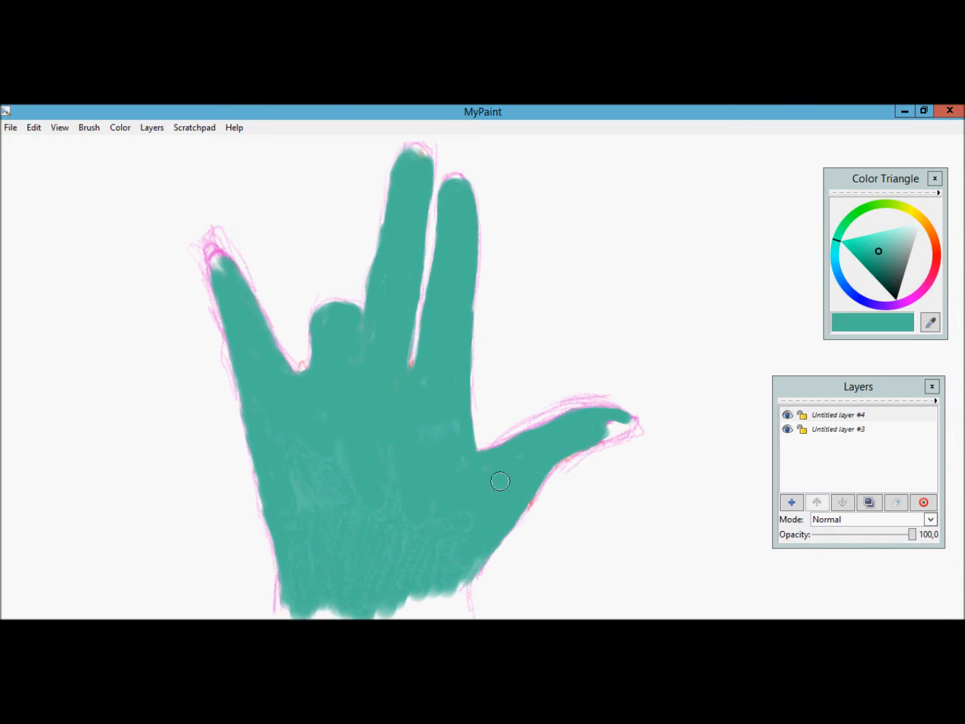
Step: Hide the pink sketch under the teal fill and brush darker blue shadows onto the raised fingers
{"action": "left_click", "coordinate": [816, 501]}
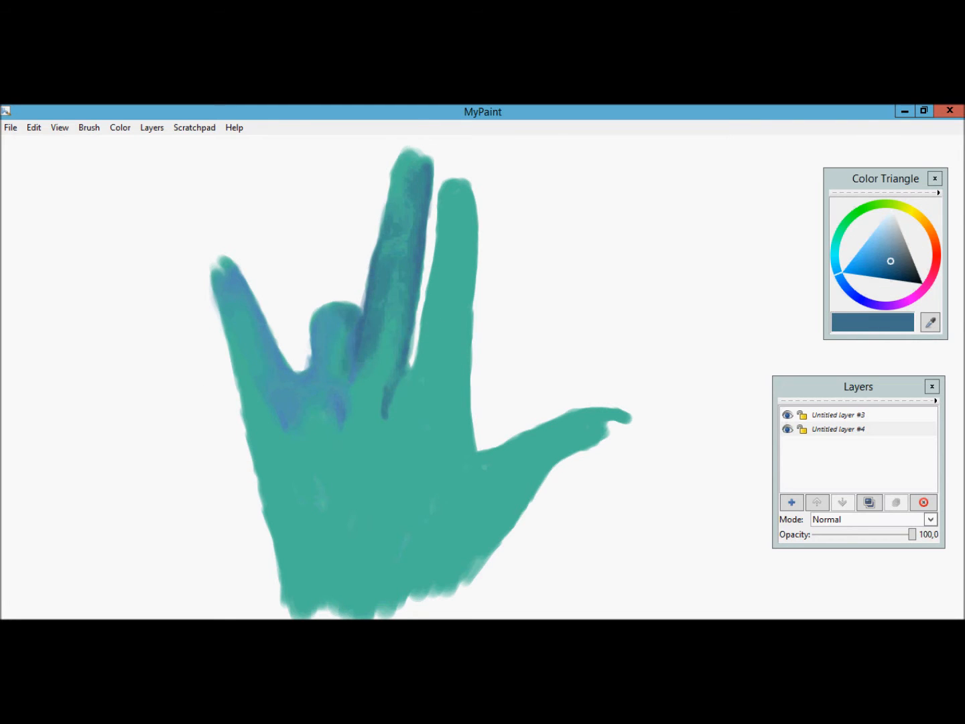
Step: Model the palm, fingers and thumb with blue shadows and pale green highlights, adding a third layer
{"action": "left_click", "coordinate": [837, 429]}
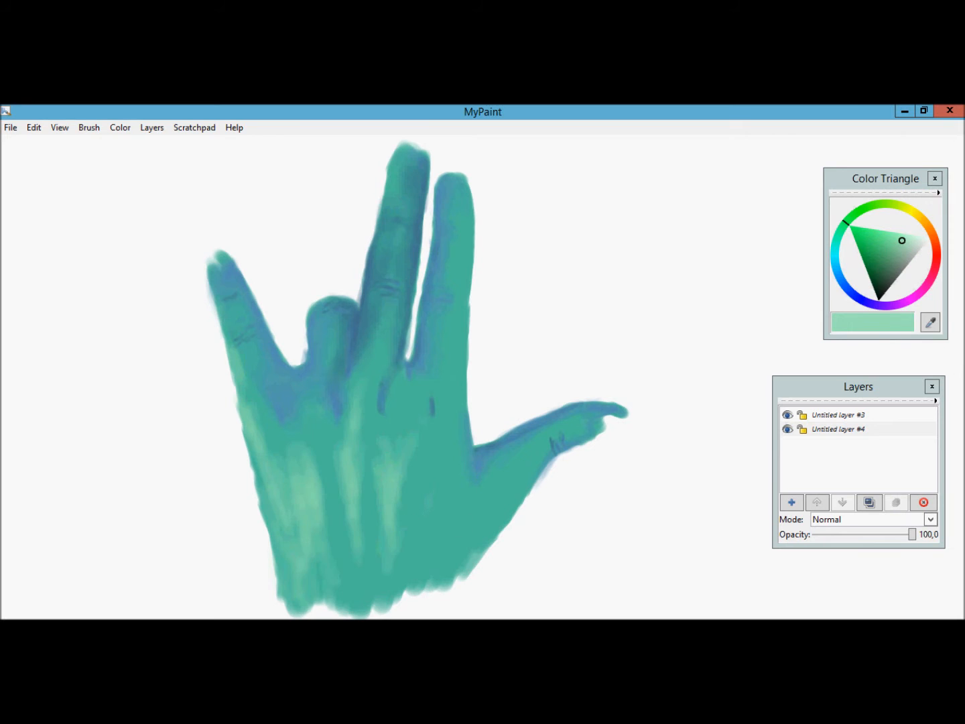
{"action": "left_click", "coordinate": [878, 250]}
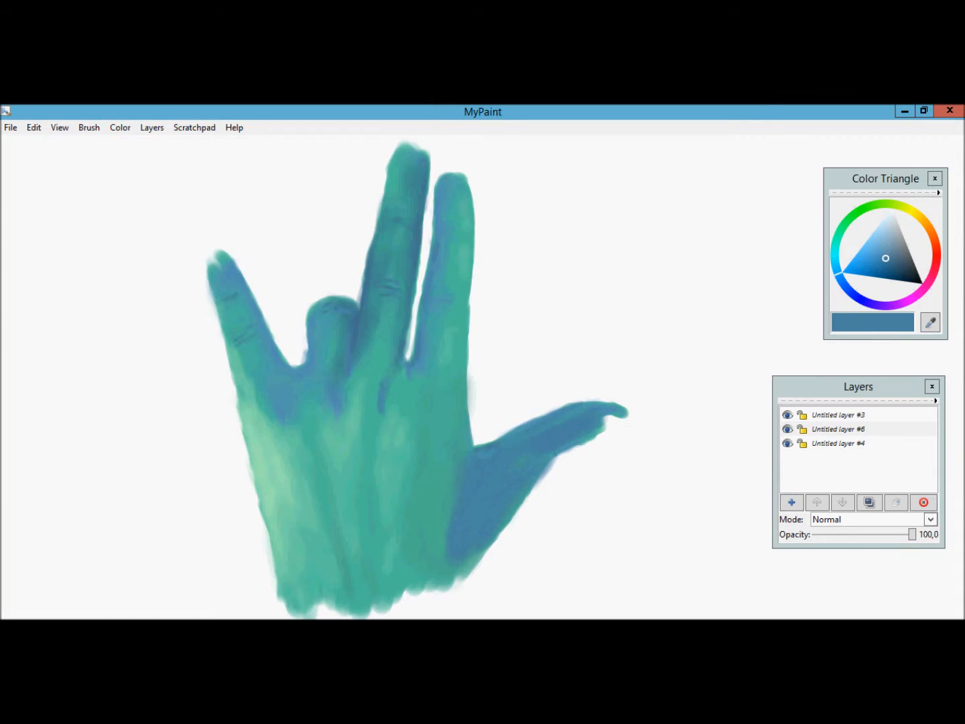
Step: Paint yellow-green nails on the three raised fingertips and pick a finer brush
{"action": "left_click", "coordinate": [837, 442]}
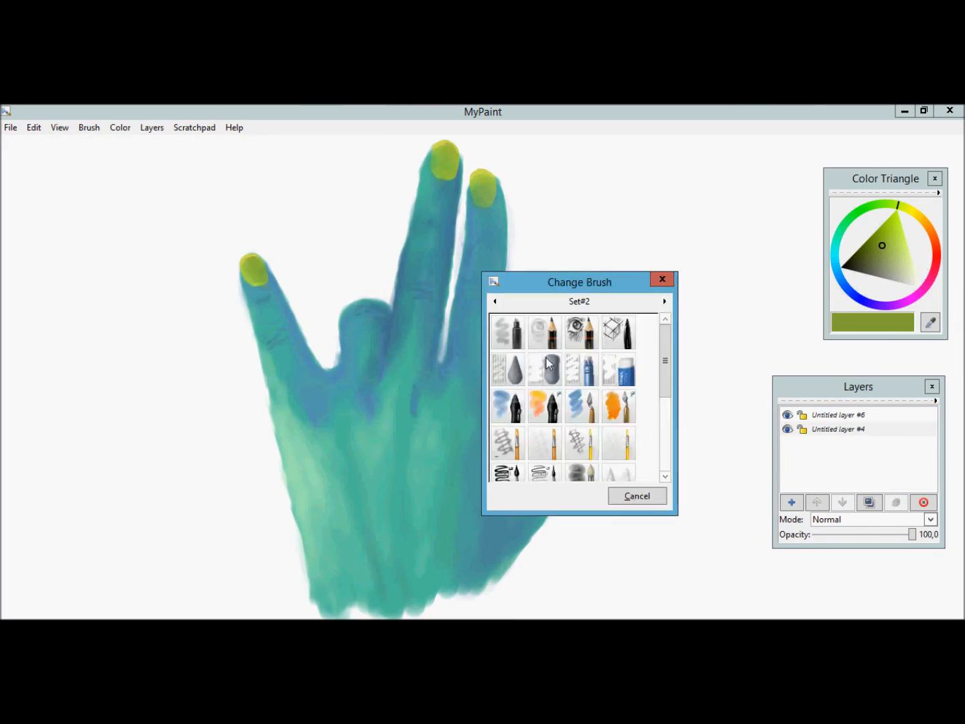
{"action": "left_click", "coordinate": [635, 496]}
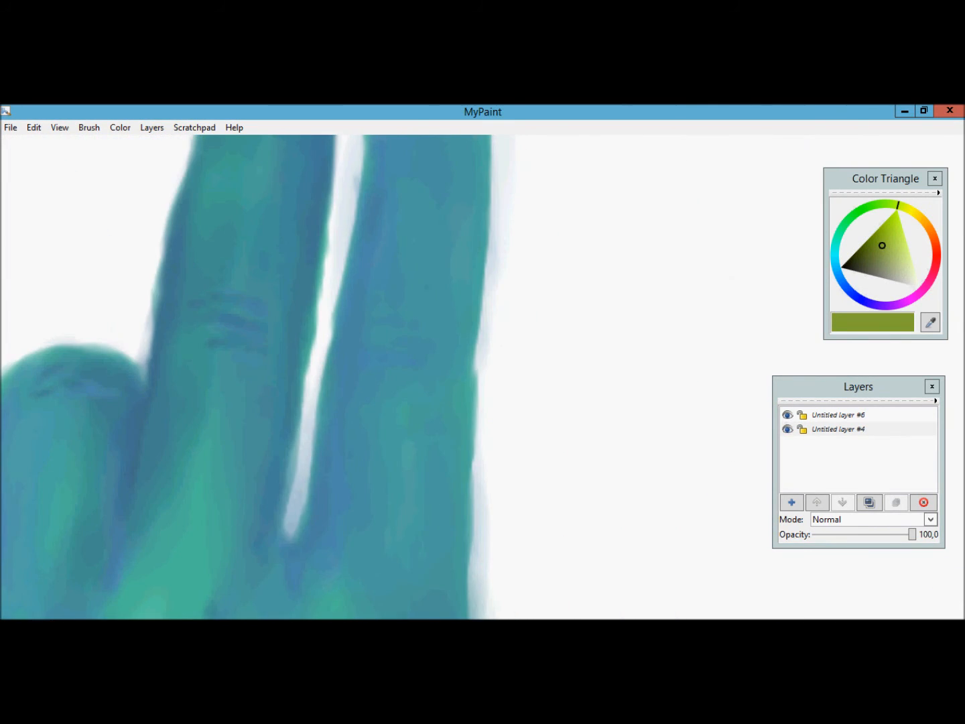